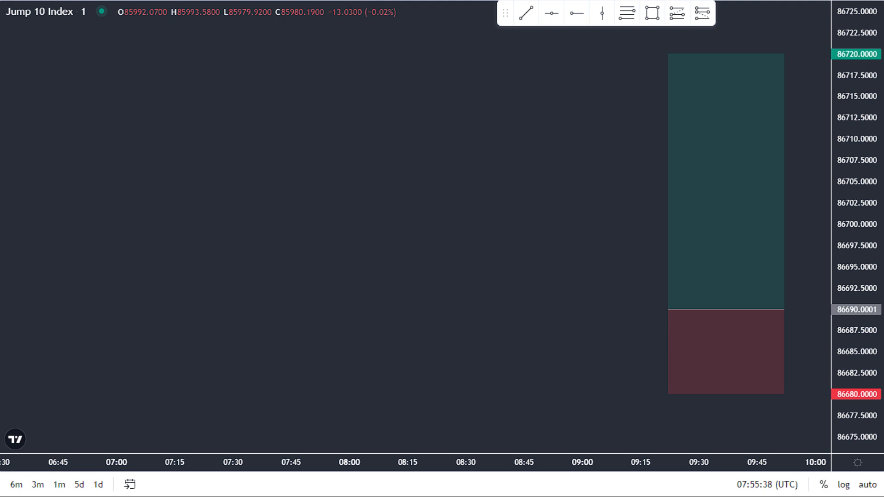
Show the MT5 Derived jurisdiction choices with St. Vincent & Grenadines leverage up to 1:1000
{"action": "left_click", "coordinate": [44, 11]}
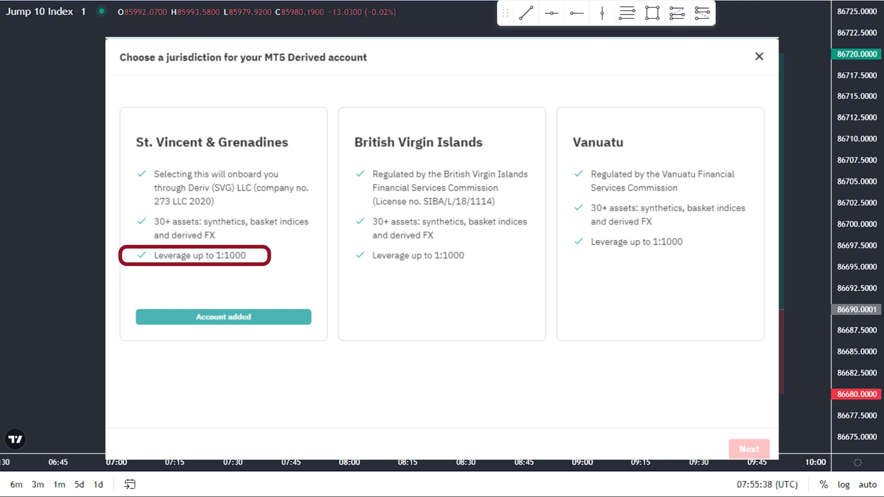
{"action": "left_click", "coordinate": [760, 57]}
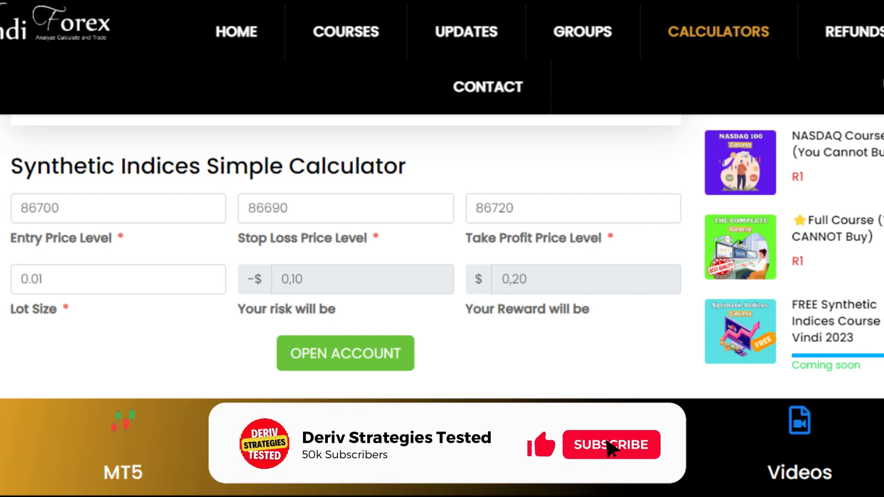
{"action": "left_click", "coordinate": [611, 444]}
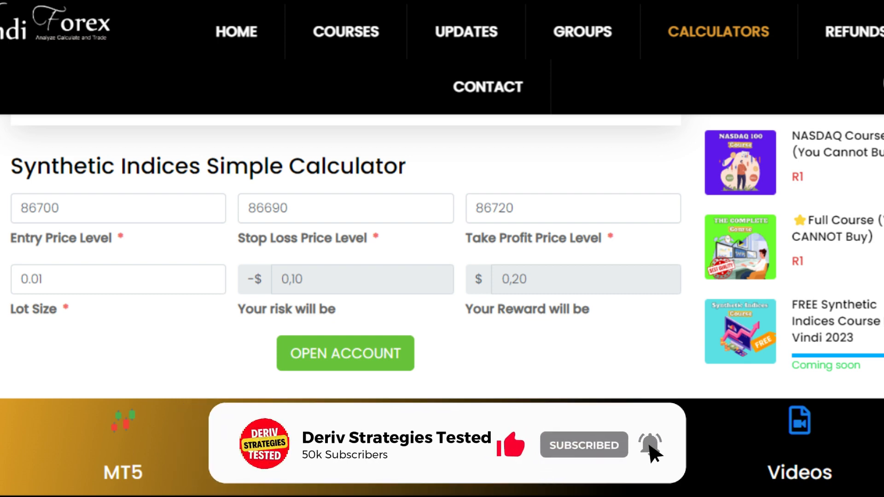